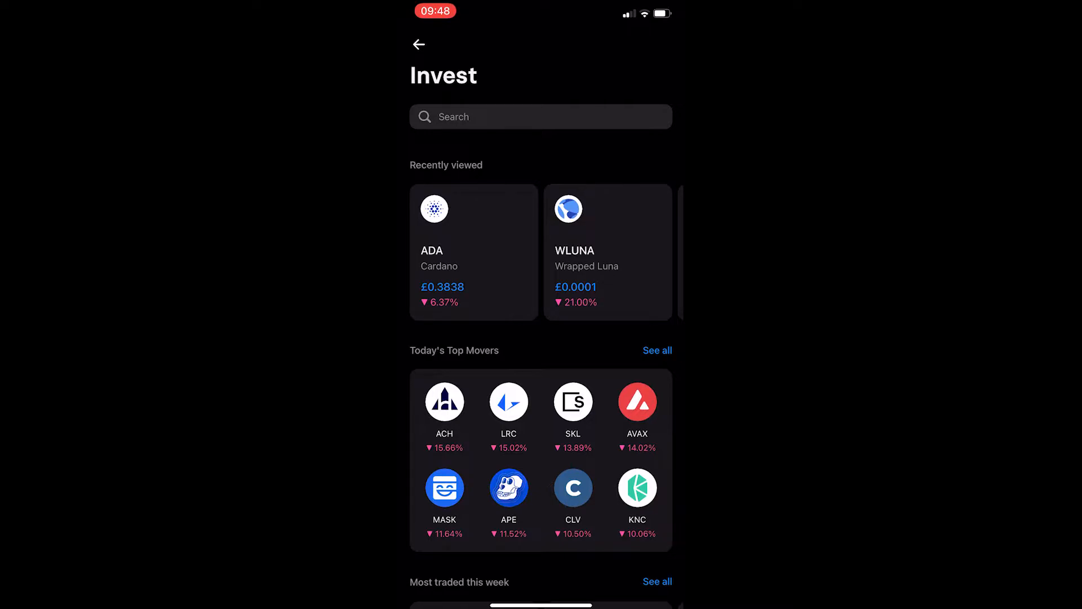
Return from the Invest screen to the home accounts overview with the £0 GBP balance
left_click(418, 44)
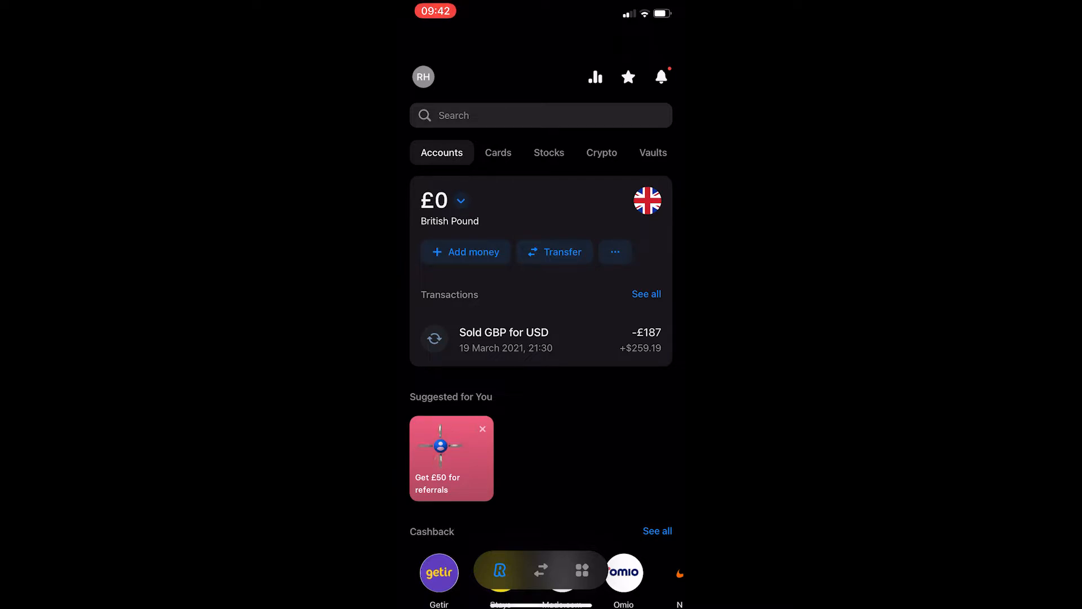
Go to the Crypto portfolio and open its Invest screen of top movers and most traded coins
left_click(595, 152)
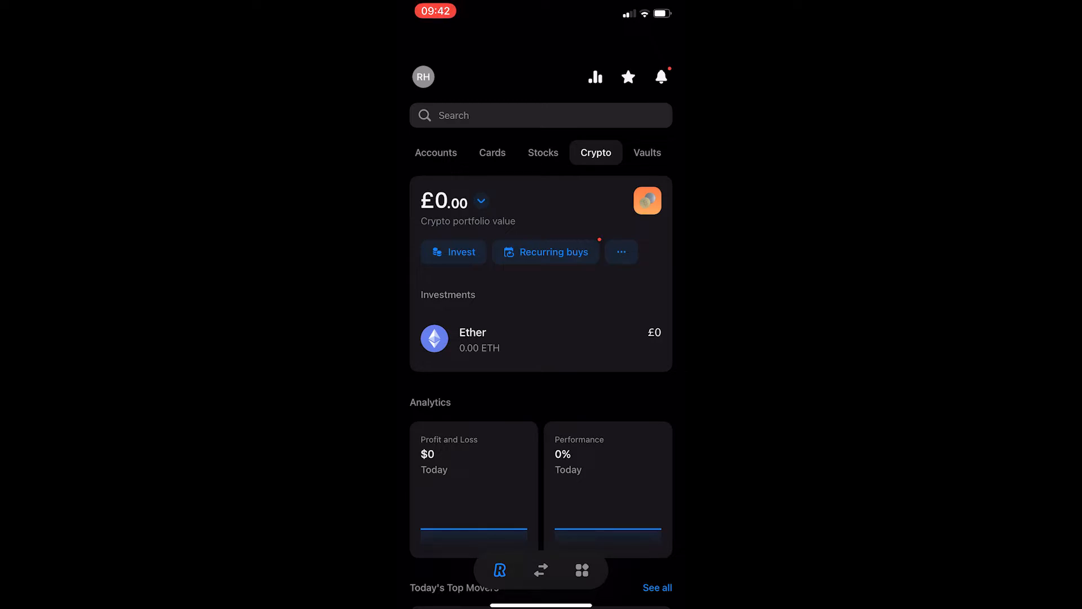
left_click(453, 252)
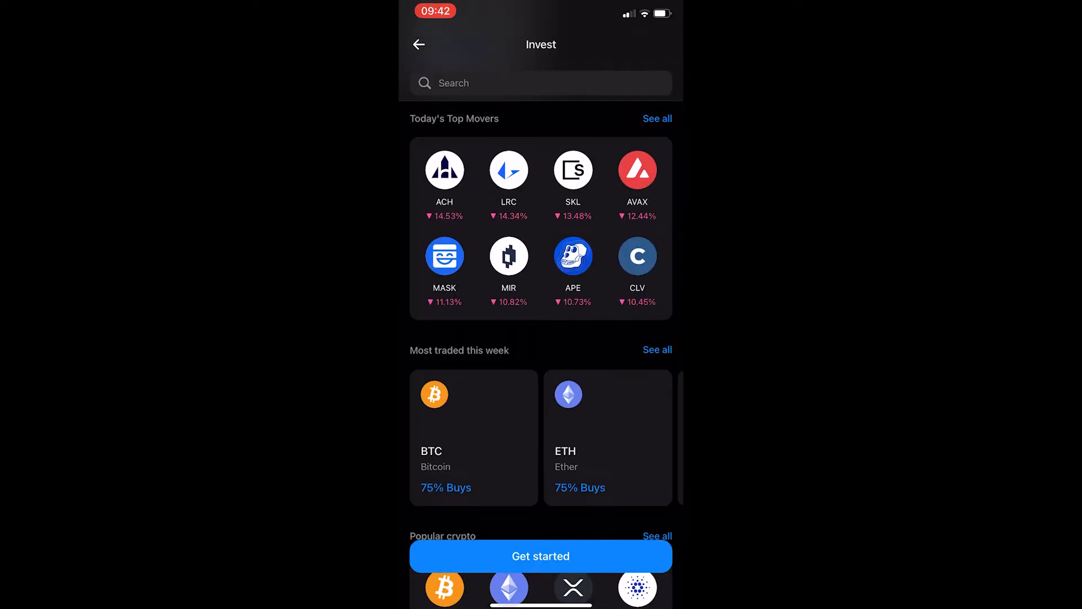
Scroll the Invest screen down to the Popular crypto list containing DOGE
scroll("down", 3)
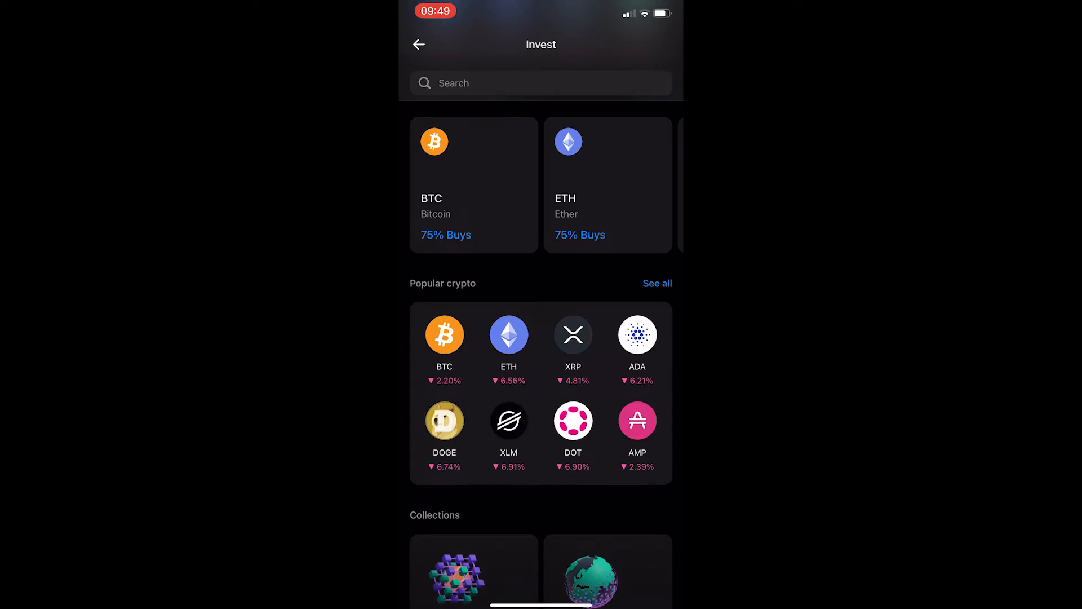
Start a DOGE buy order for £100, showing an estimated 1,575.73655658 DOGE after fees
left_click(444, 420)
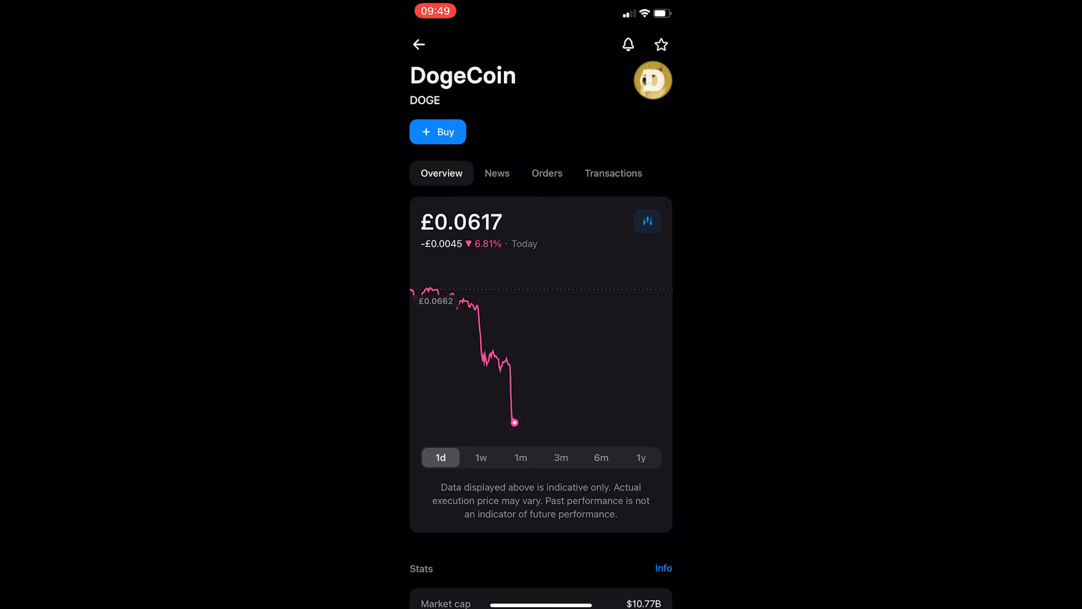
left_click(437, 132)
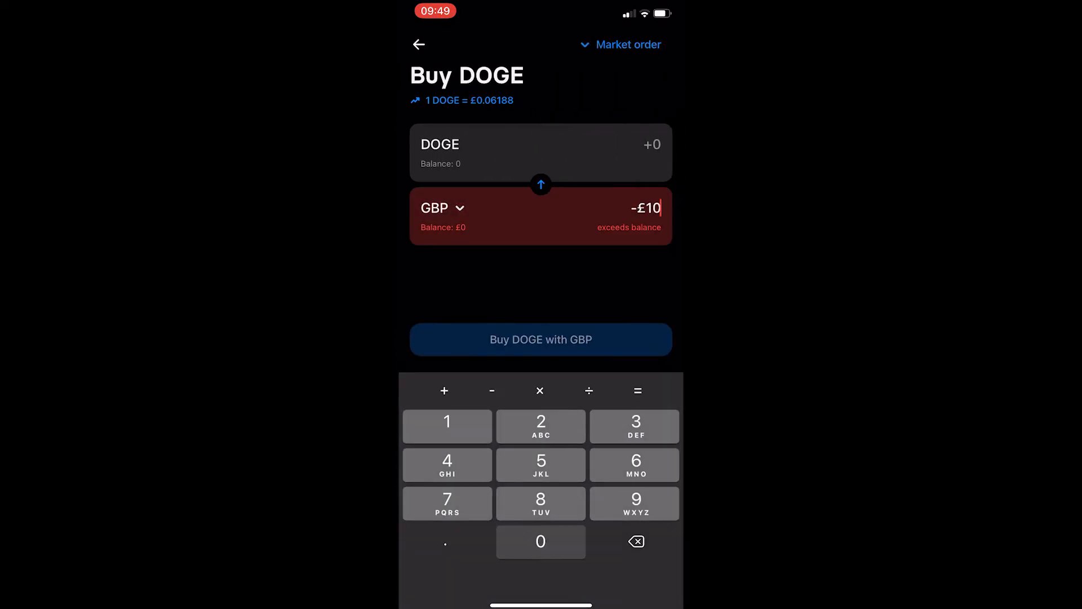
left_click(540, 541)
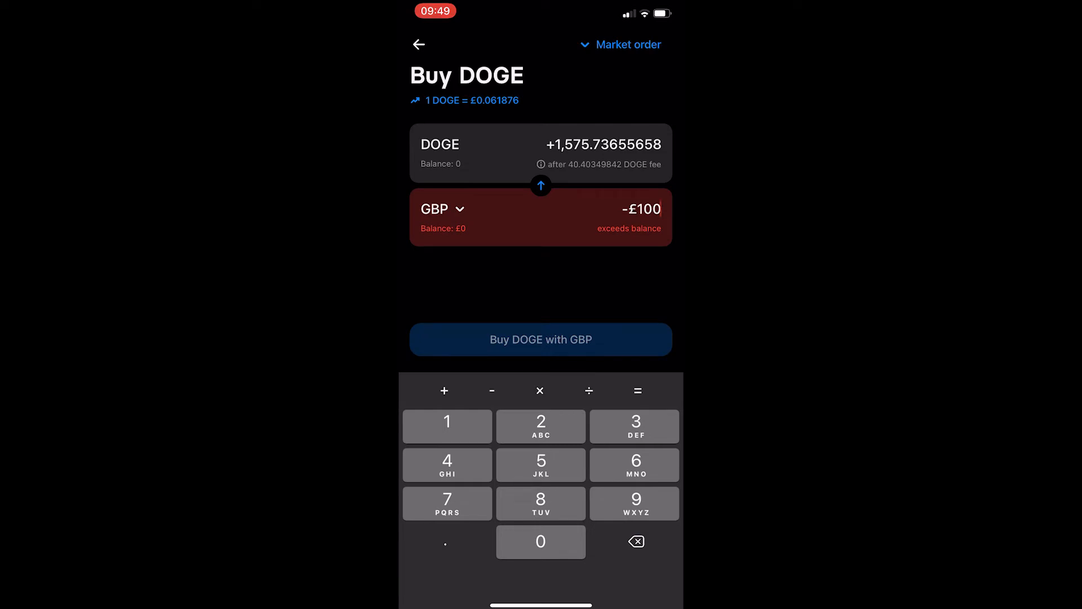